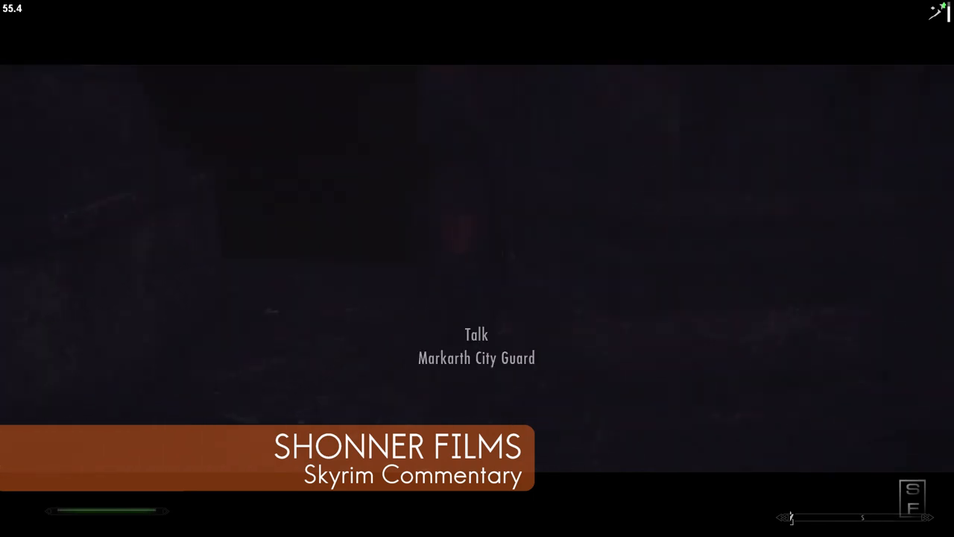
# Check the main menu briefly, then resume walking across Markarth's bridges toward the shrine
pyautogui.press('Tab')
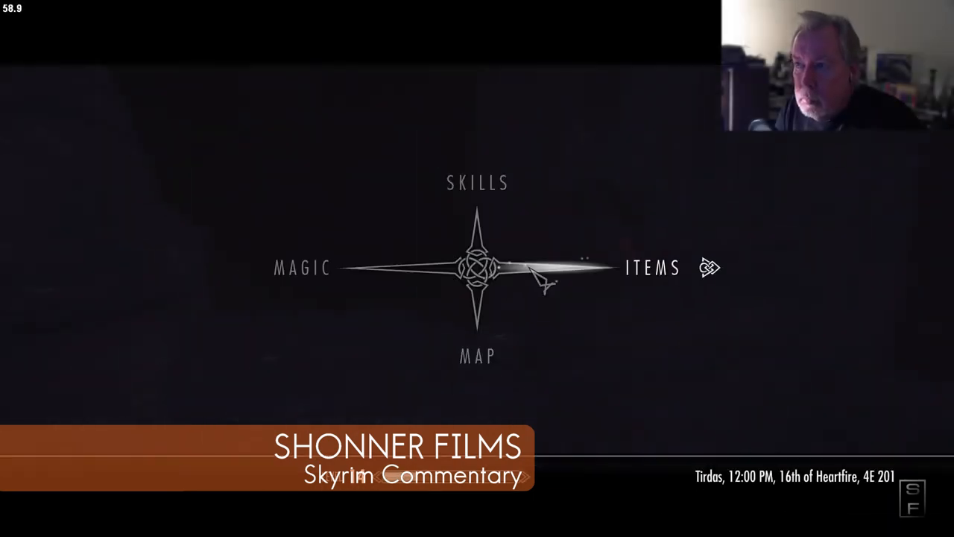
pyautogui.click(653, 268)
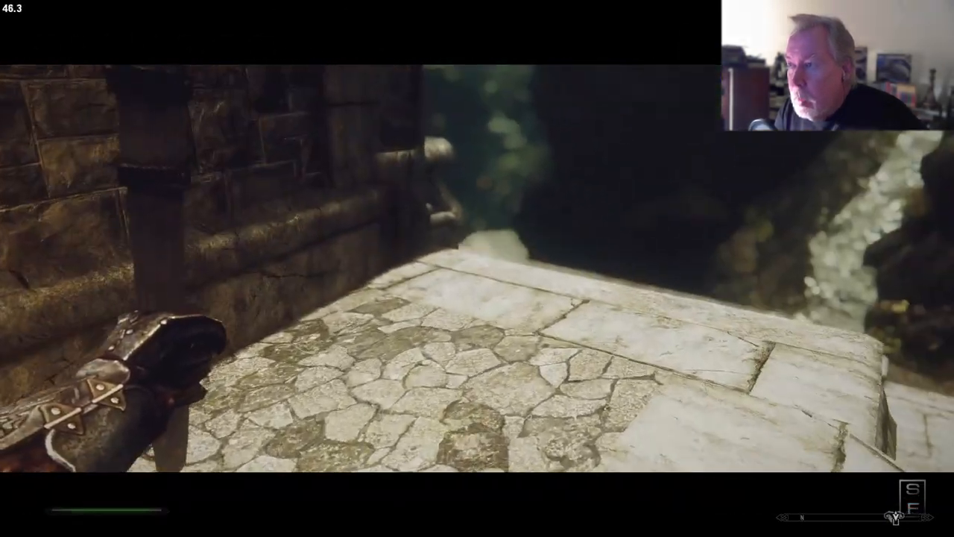
pyautogui.moveTo(477, 268)
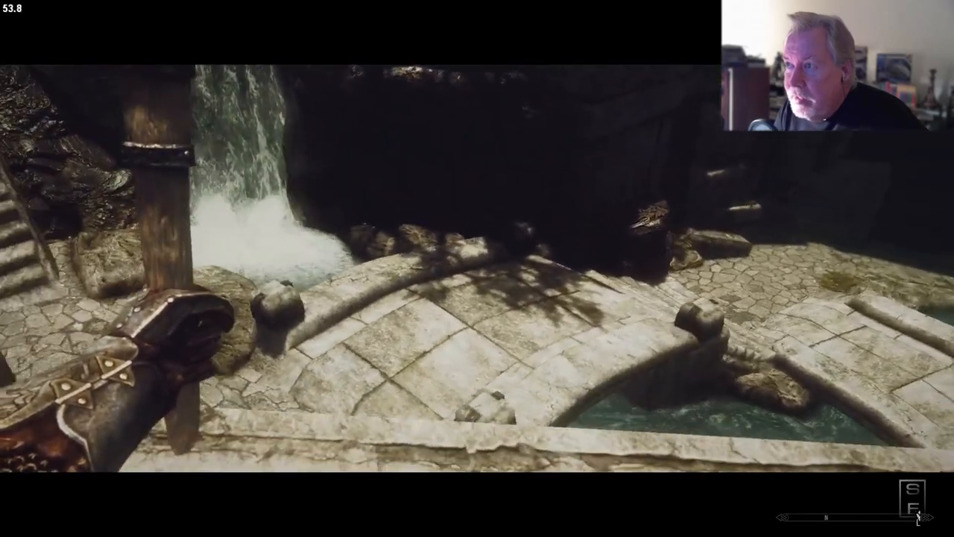
pyautogui.moveTo(477, 269)
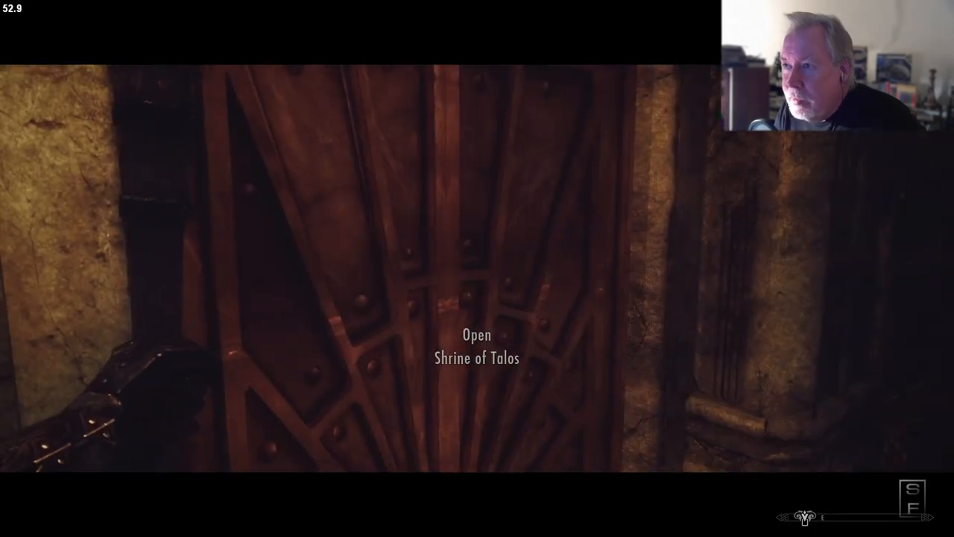
pyautogui.press('e')
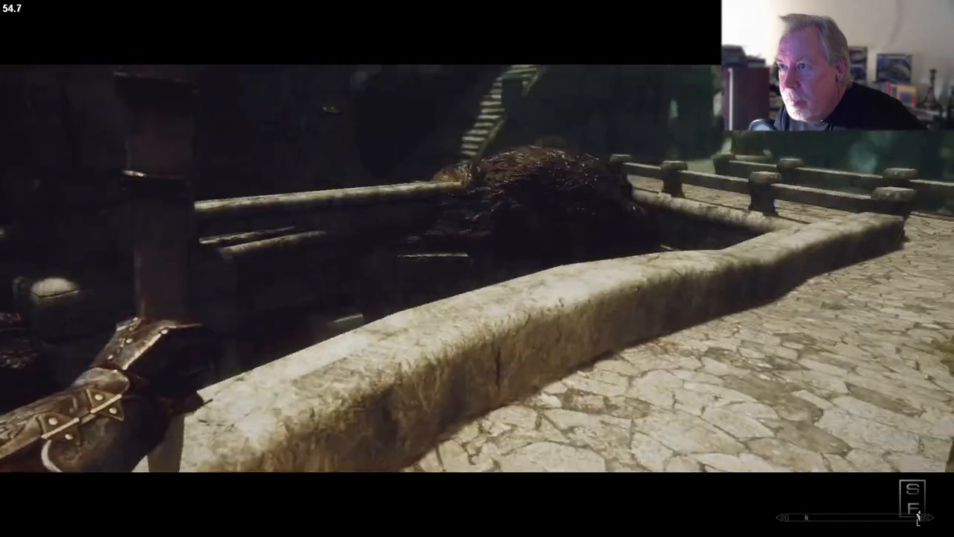
pyautogui.moveTo(477, 269)
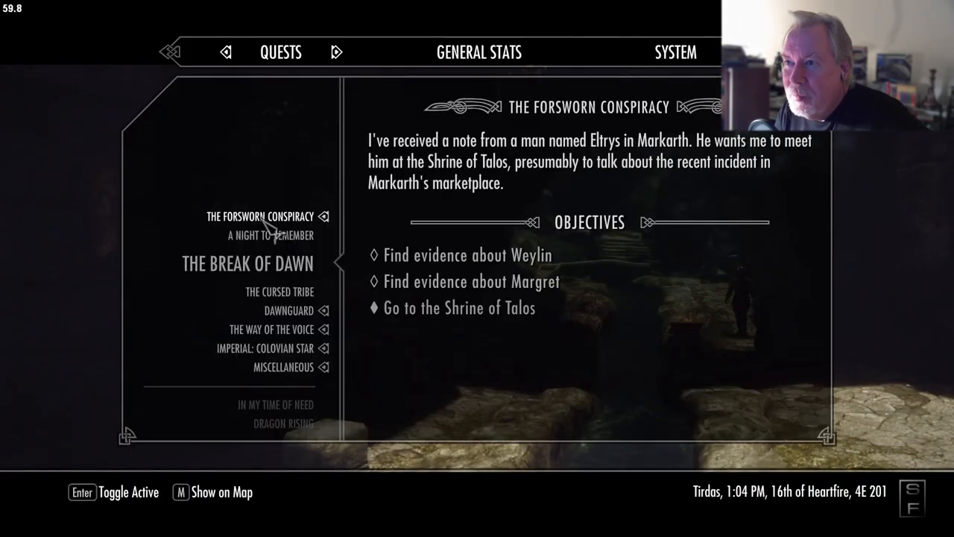
pyautogui.click(270, 236)
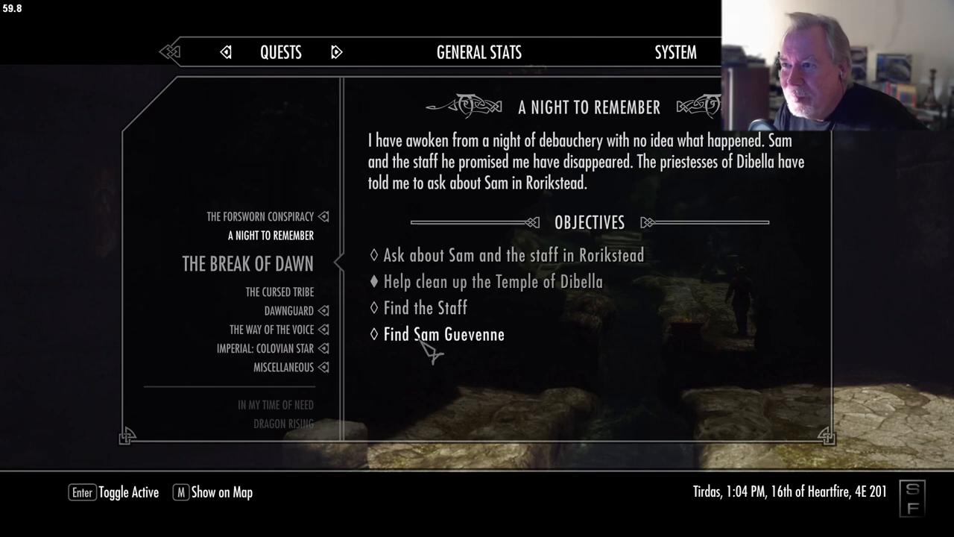
pyautogui.click(259, 216)
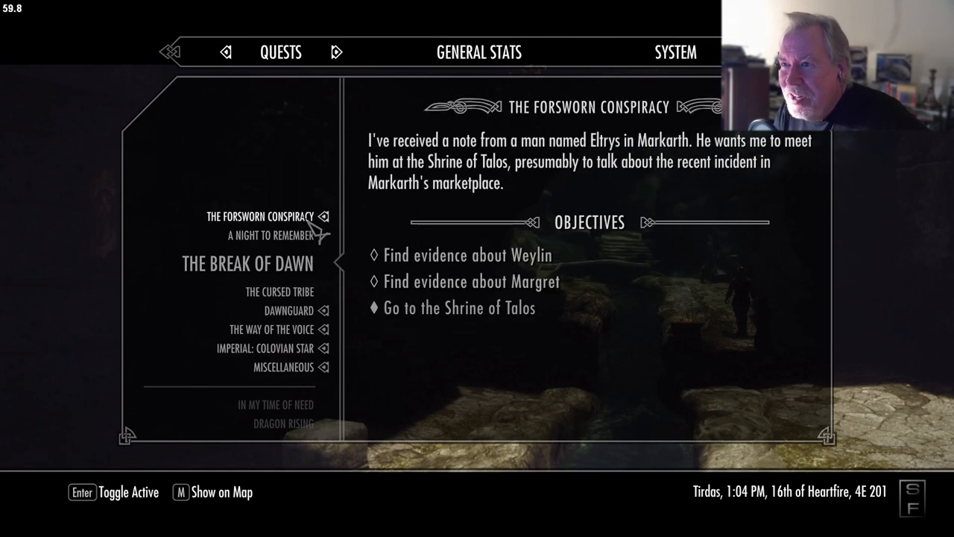
pyautogui.moveTo(507, 278)
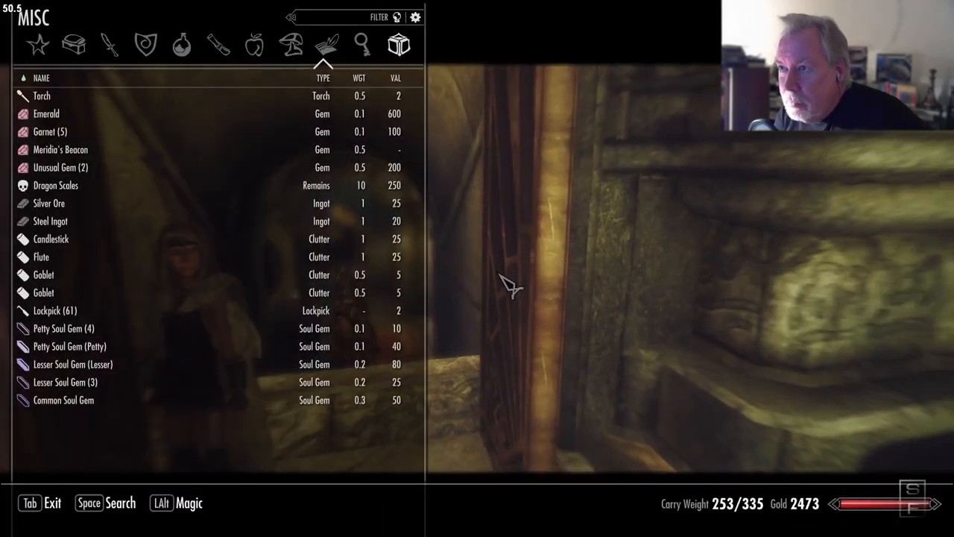
# Switch the inventory to Books and start reading Margret's Journal
pyautogui.click(325, 44)
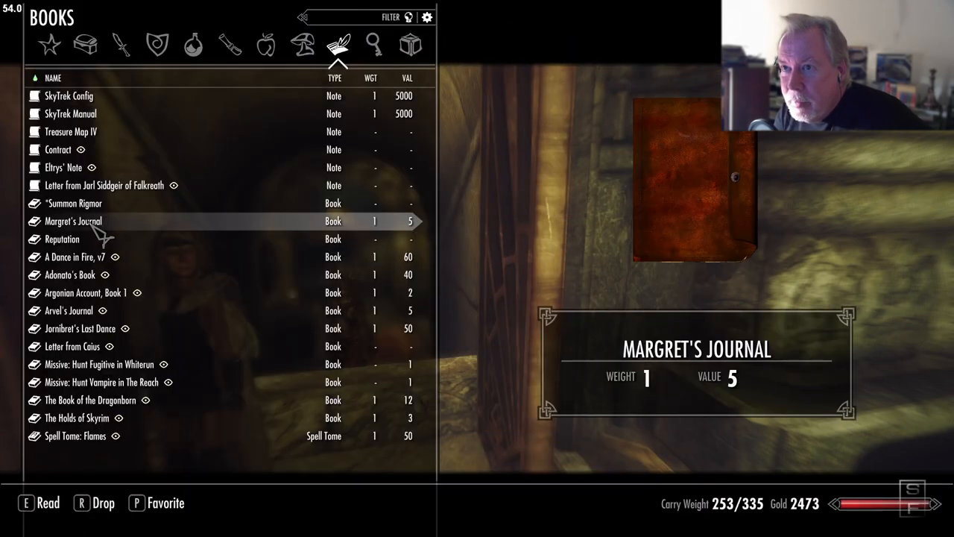
pyautogui.press('e')
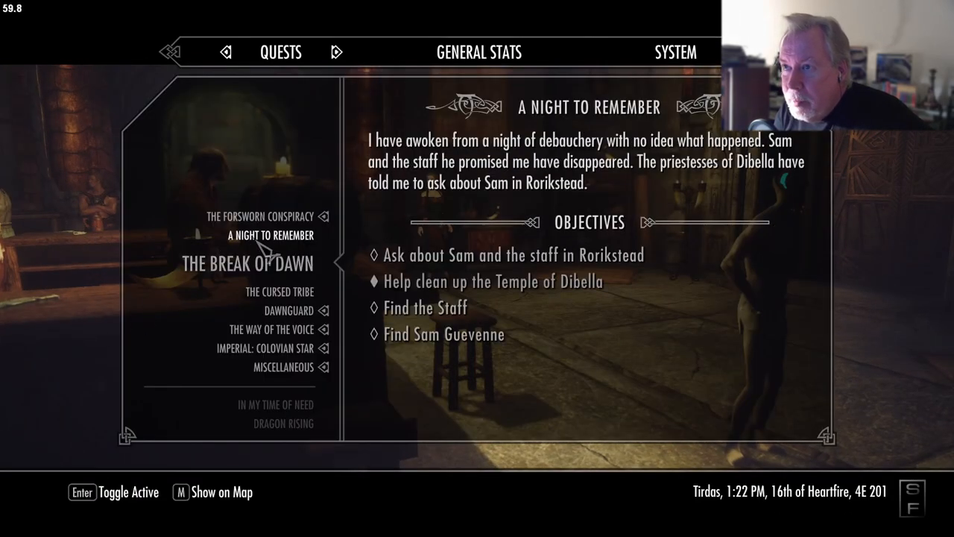
# Select The Forsworn Conspiracy in the quest list to show its objectives
pyautogui.click(260, 217)
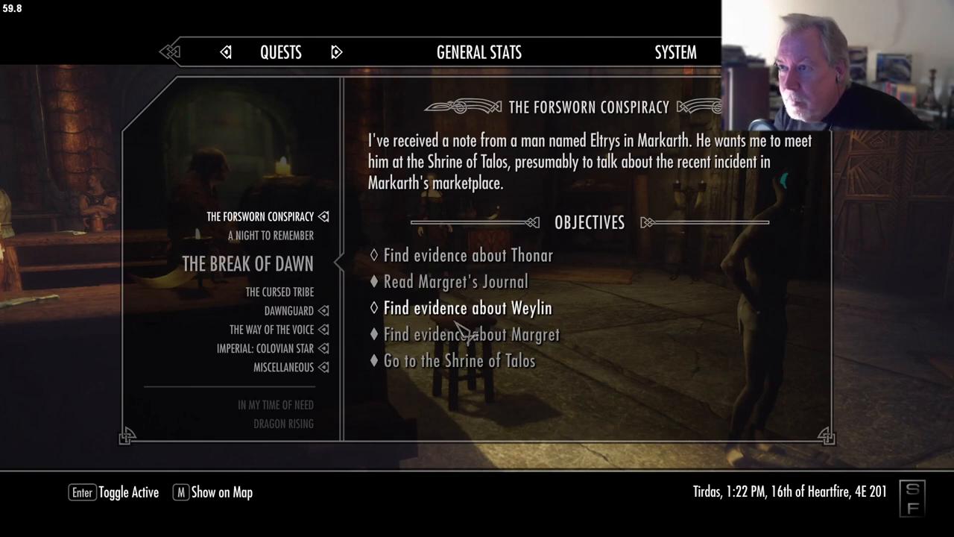
pyautogui.moveTo(447, 320)
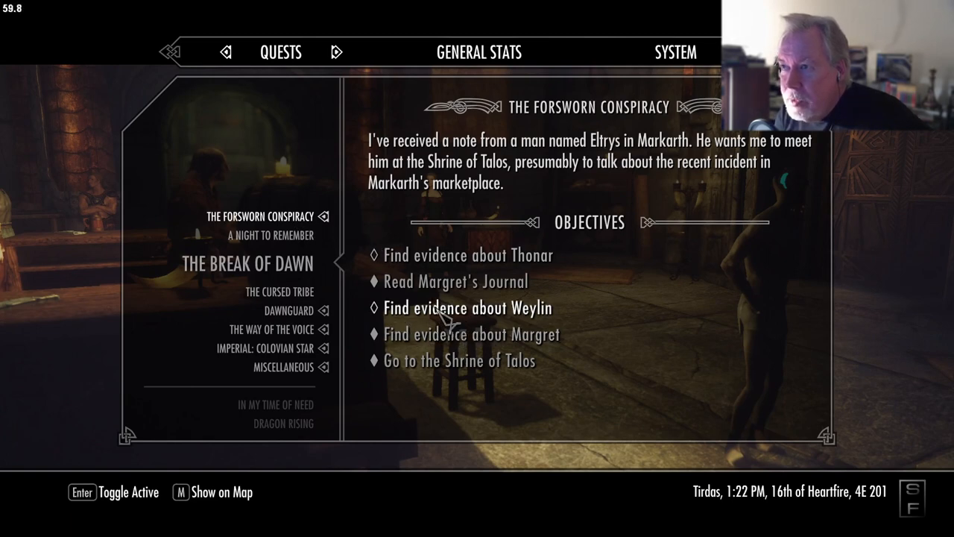
pyautogui.moveTo(484, 268)
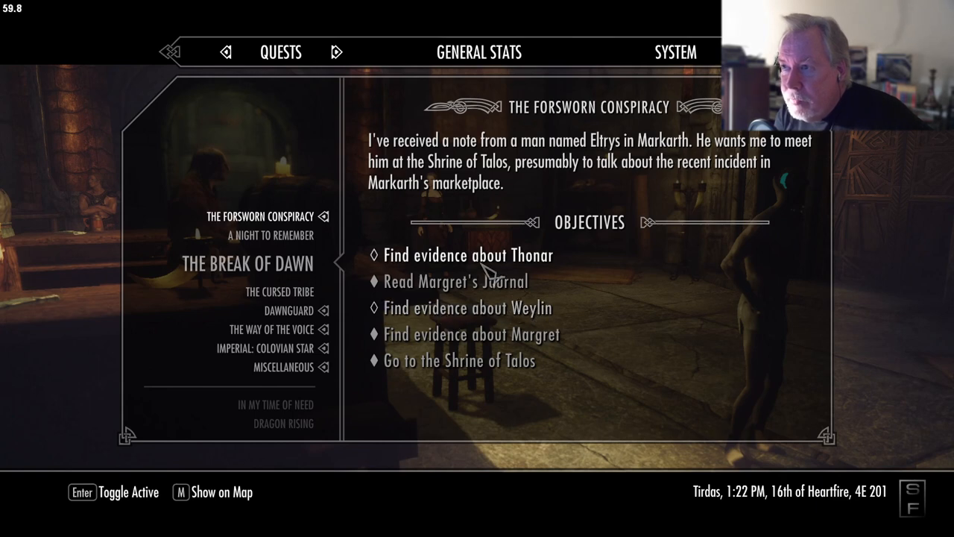
pyautogui.moveTo(525, 282)
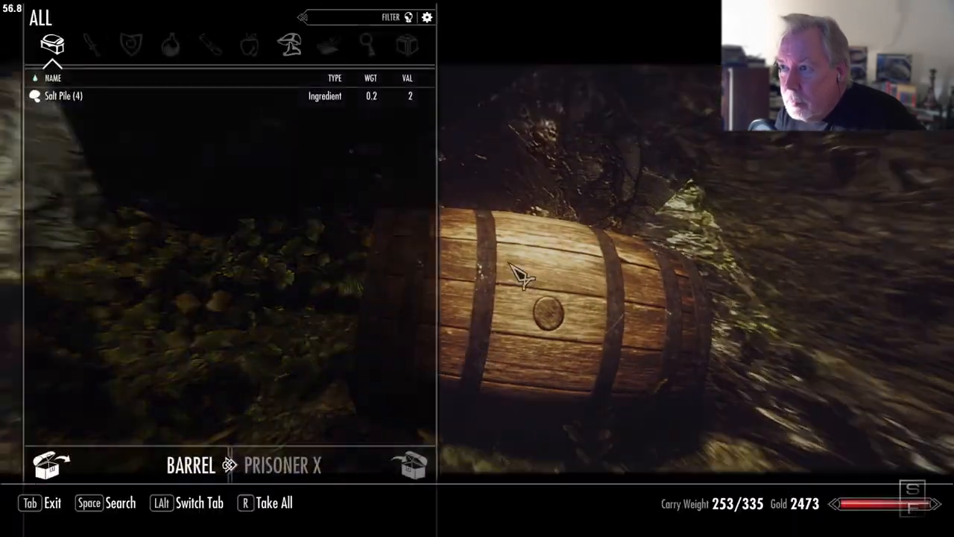
pyautogui.press('Tab')
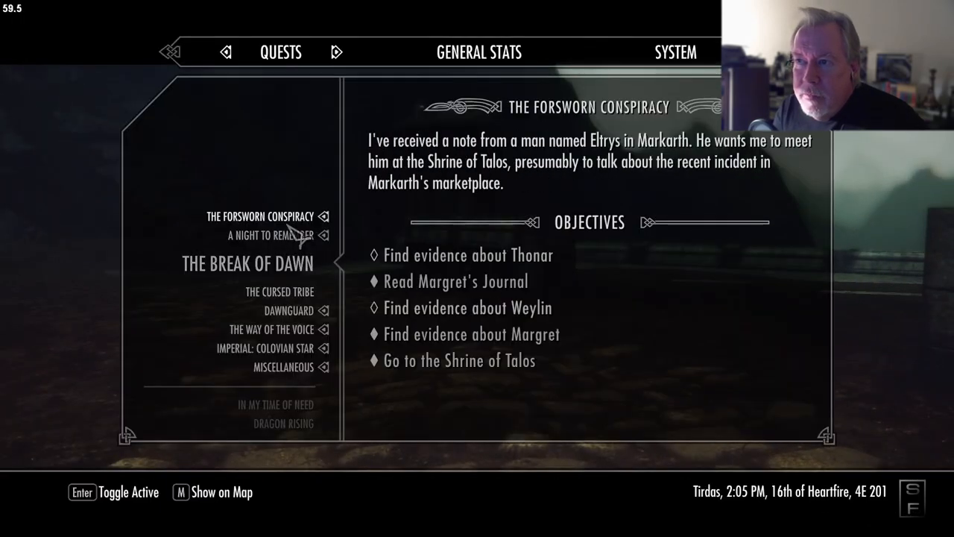
# View the Miscellaneous objectives in the journal, then check the map
pyautogui.click(283, 366)
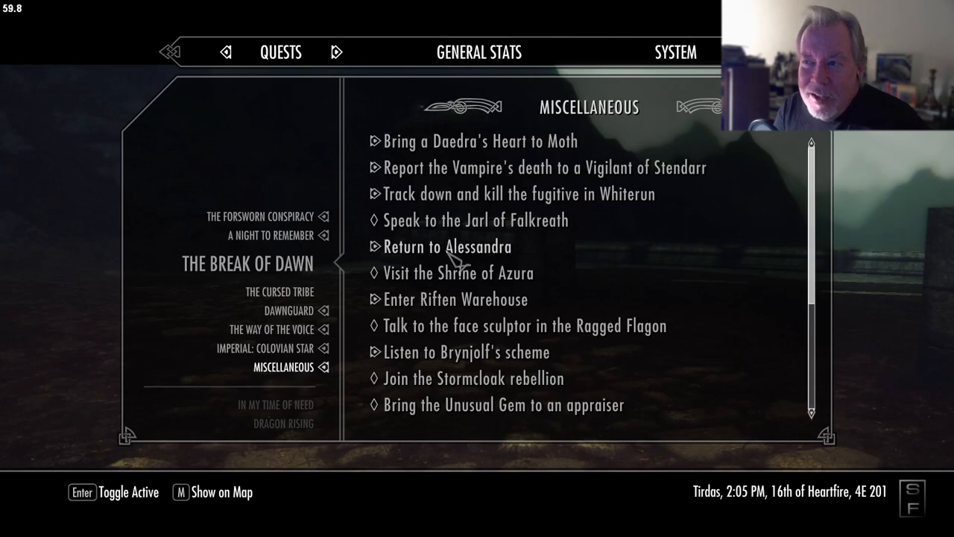
pyautogui.press('m')
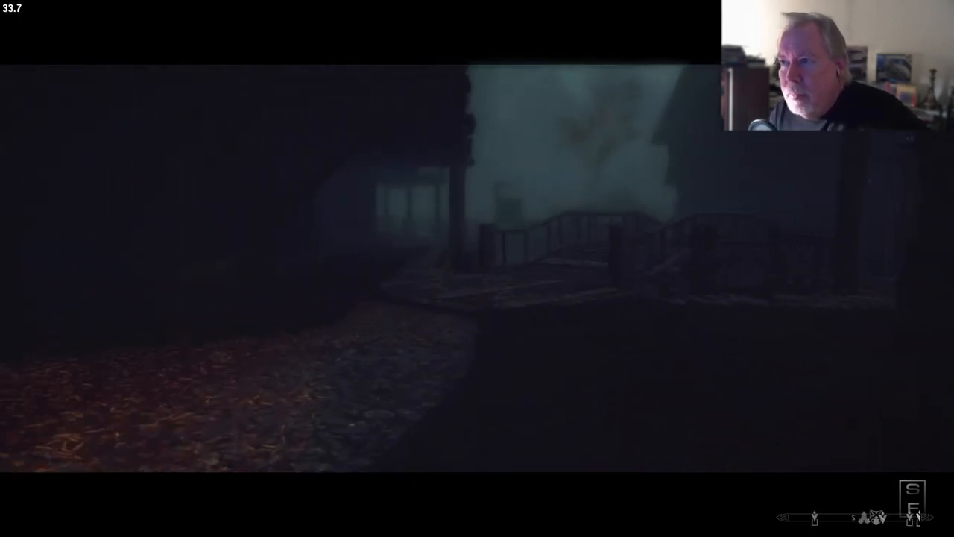
pyautogui.moveTo(358, 298)
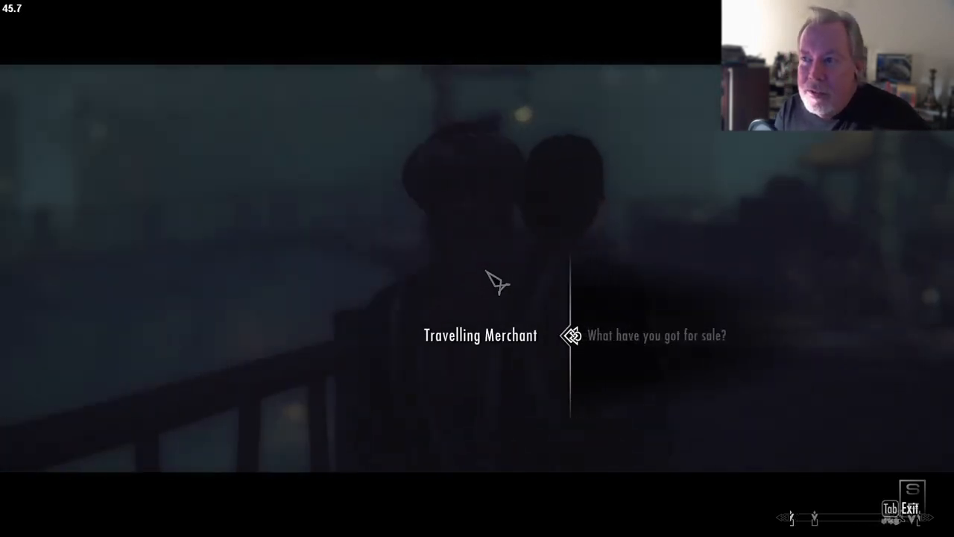
# Ask the Travelling Merchant what's for sale, browse his goods and return to dialogue
pyautogui.click(656, 334)
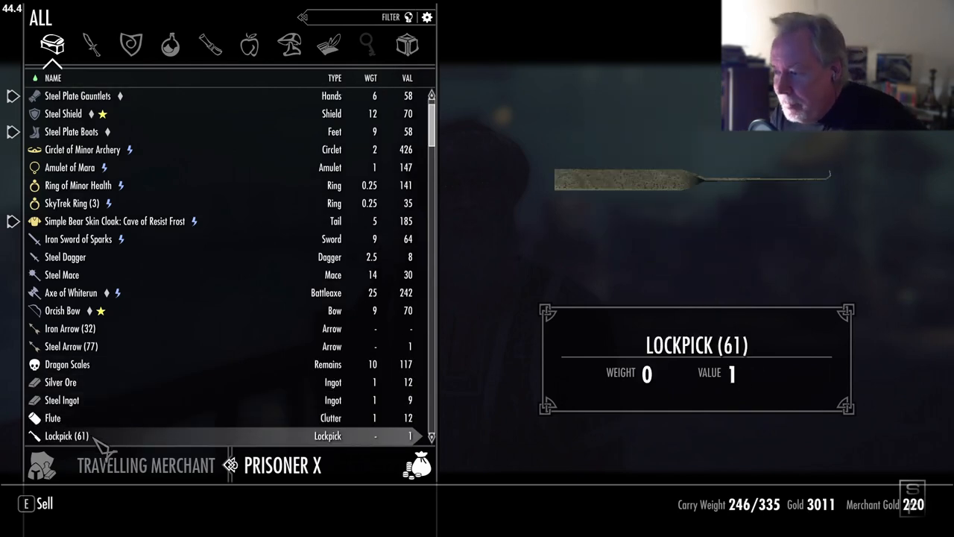
pyautogui.scroll(-3)
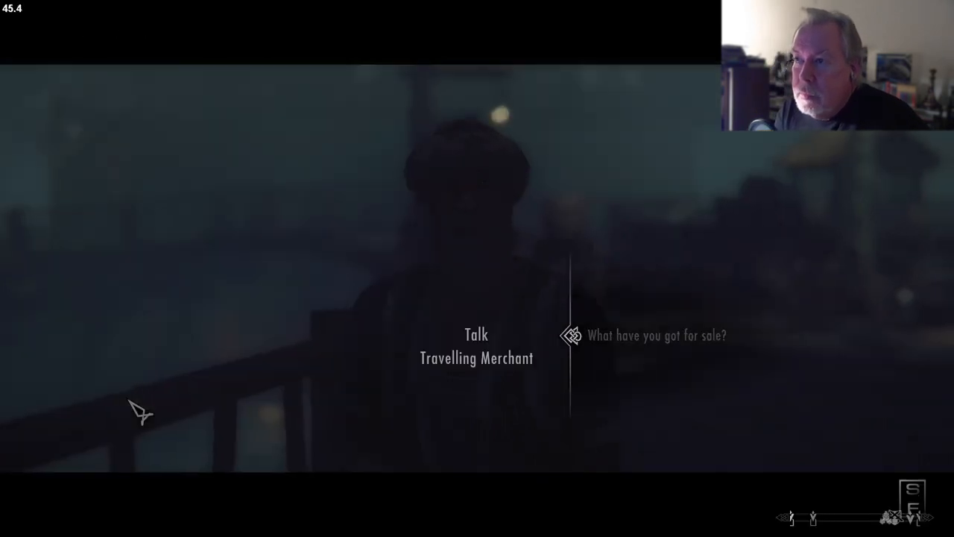
pyautogui.click(656, 334)
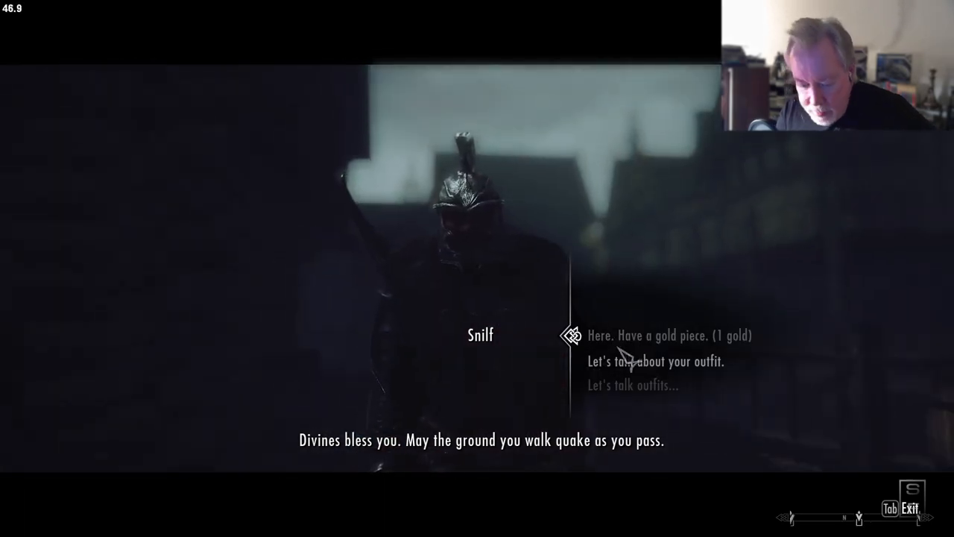
# Choose a reply to Snilf after his blessing and end the conversation
pyautogui.click(668, 334)
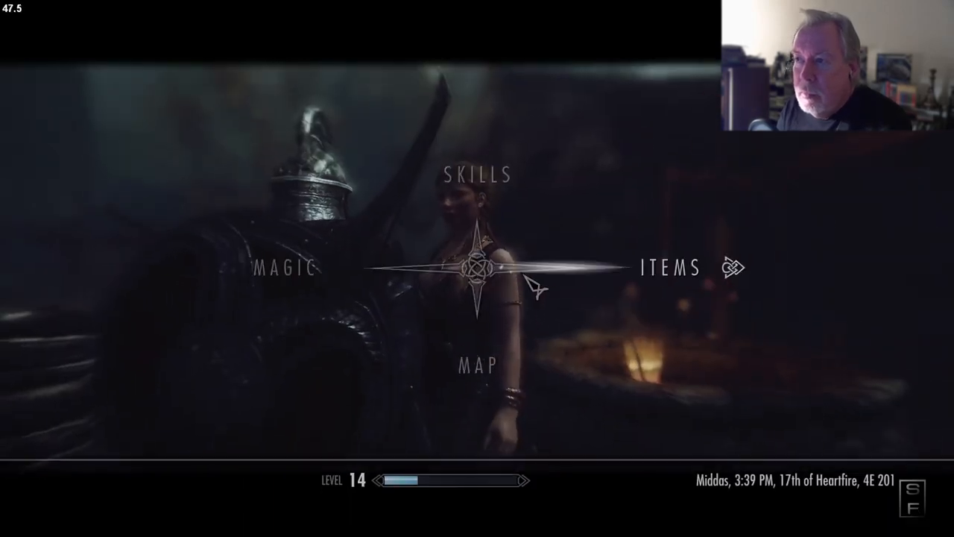
# Leave the menu via the items list and walk up to the Riften Guard
pyautogui.click(671, 268)
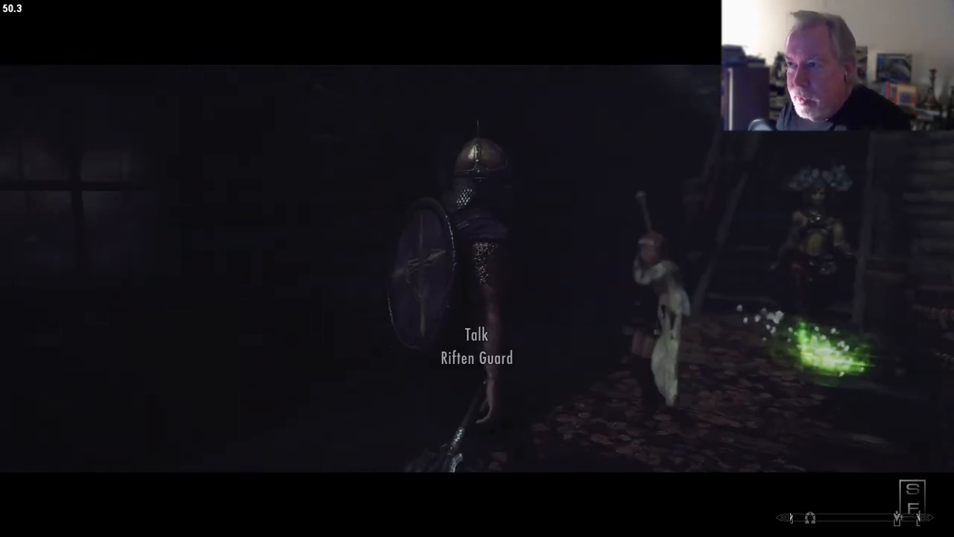
# Talk to the Riften Guard, then head to the docks, take the gold ore and bring up the menu
pyautogui.click(477, 346)
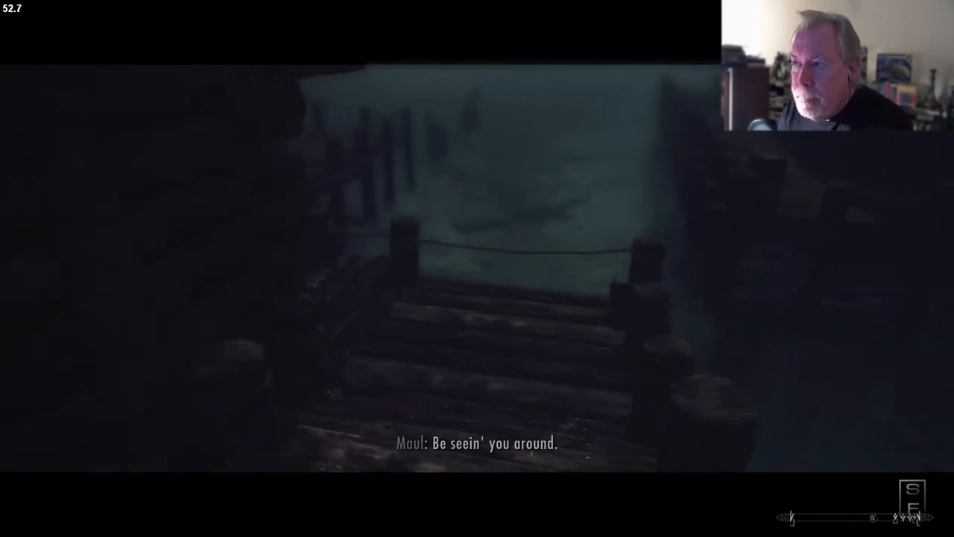
pyautogui.press('Escape')
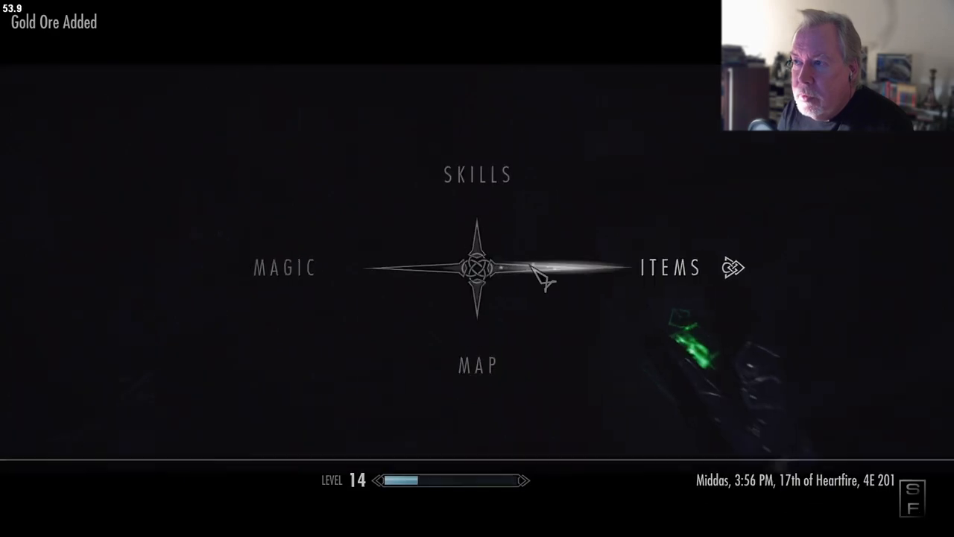
# Look over the carried weapons in the inventory before returning to play
pyautogui.click(668, 268)
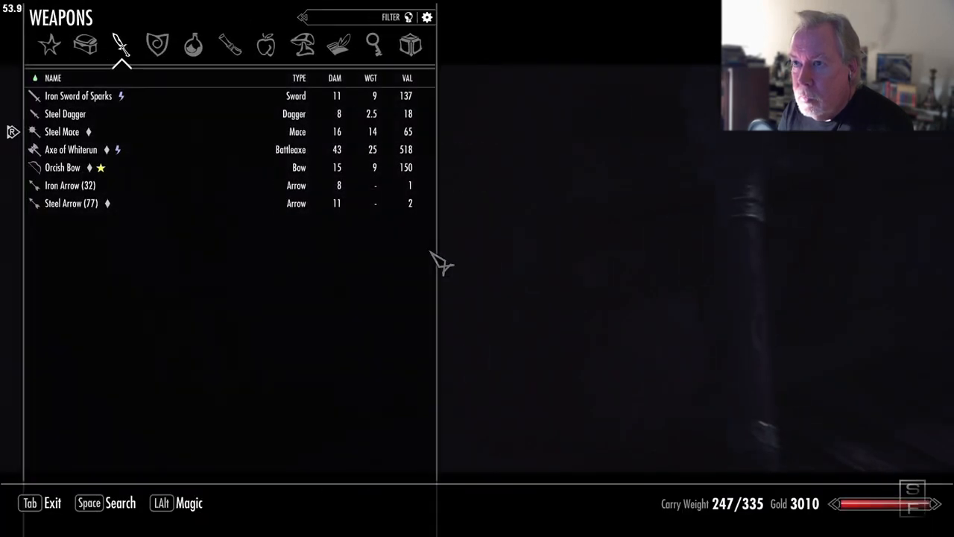
pyautogui.click(158, 45)
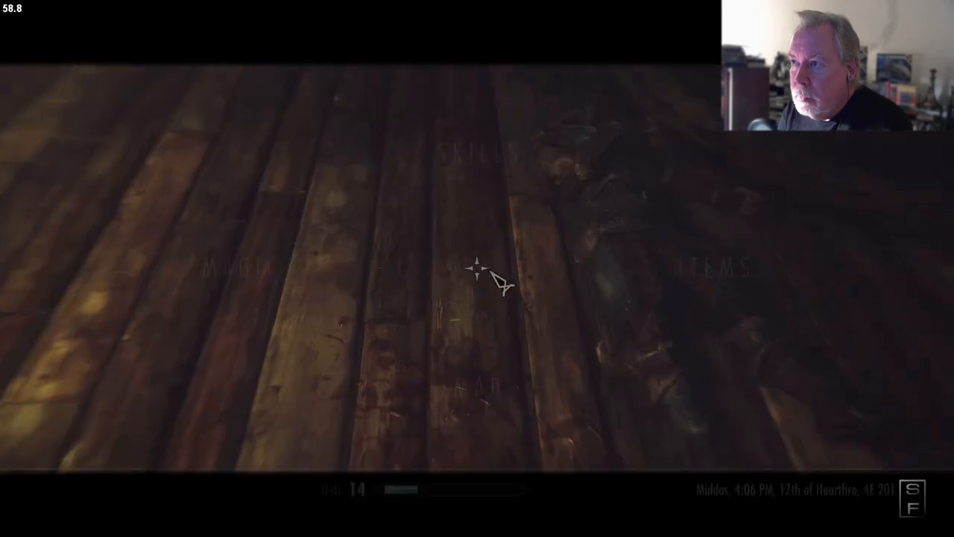
pyautogui.press('tab')
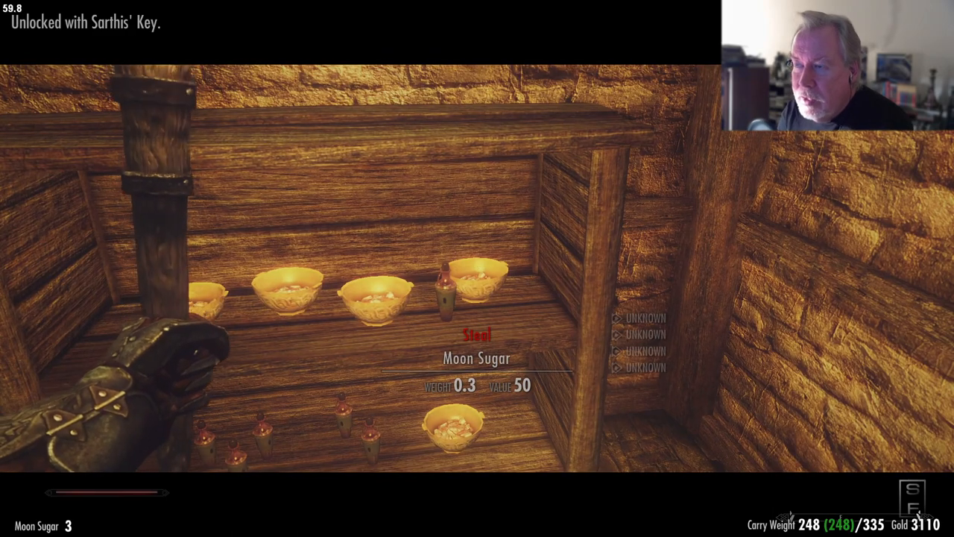
pyautogui.moveTo(477, 269)
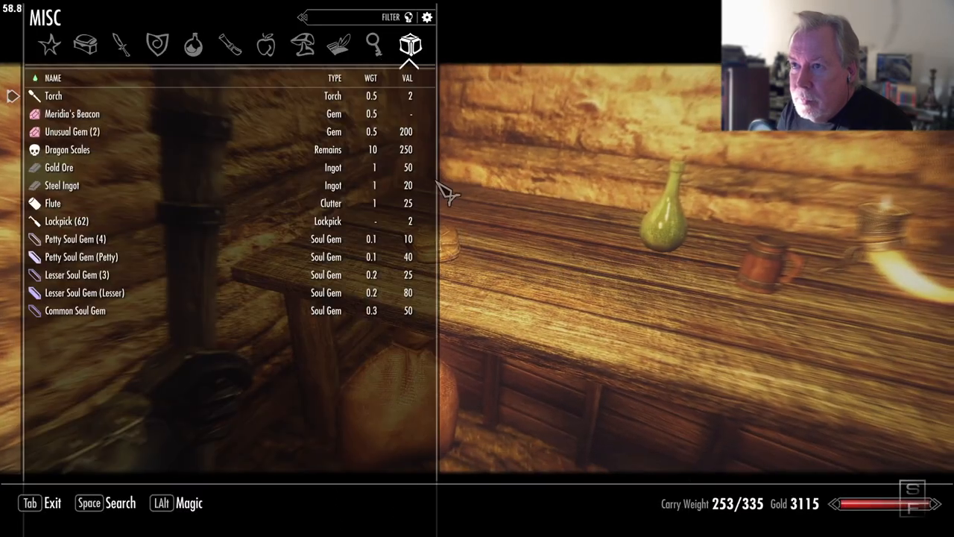
# Read the Shipment's Ready note among the carried books, then leave the menus for Mistveil Keep
pyautogui.click(337, 45)
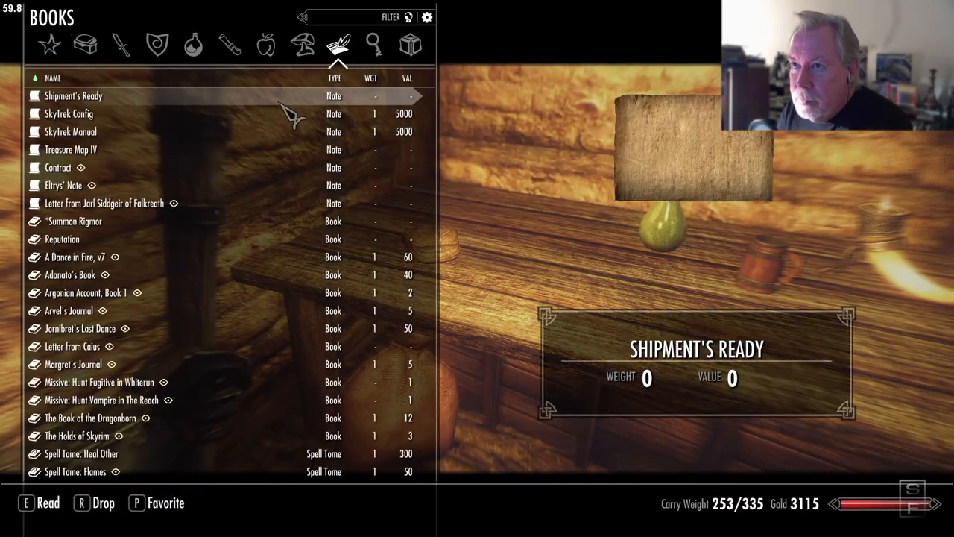
pyautogui.press('e')
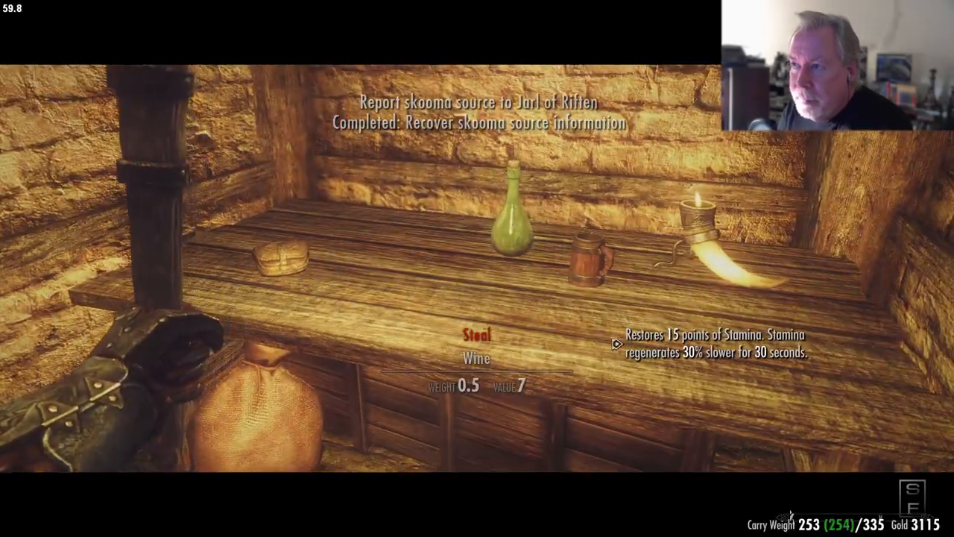
pyautogui.press('Tab')
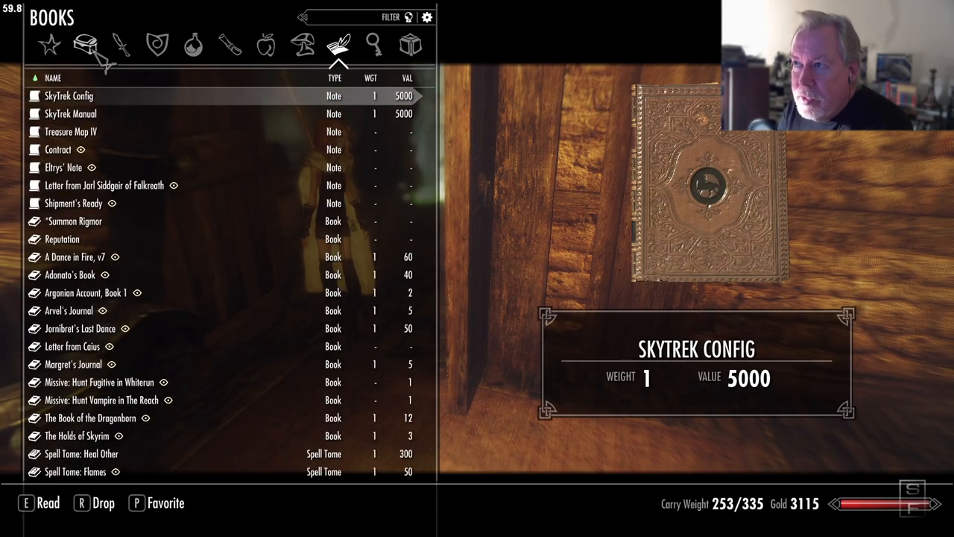
pyautogui.click(85, 45)
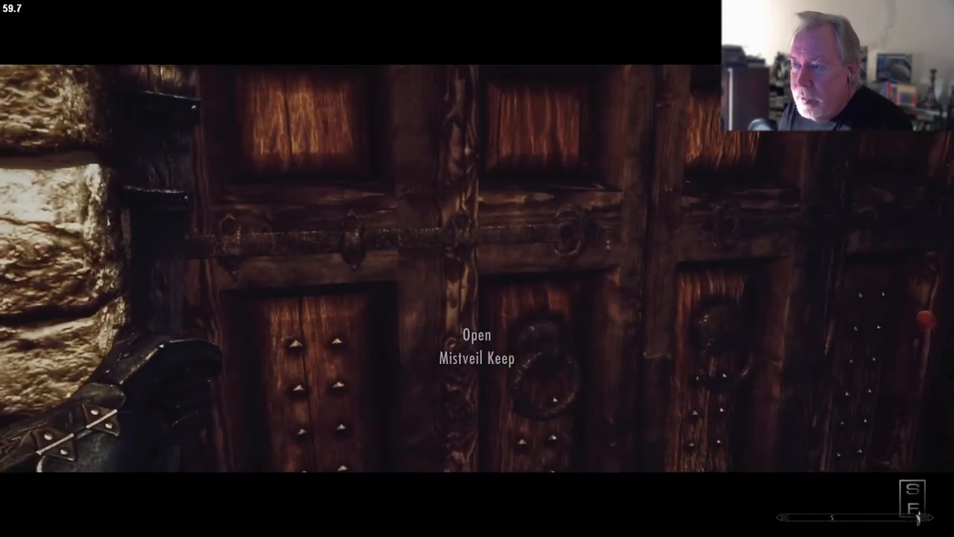
# Enter Mistveil Keep through its front doors
pyautogui.press('e')
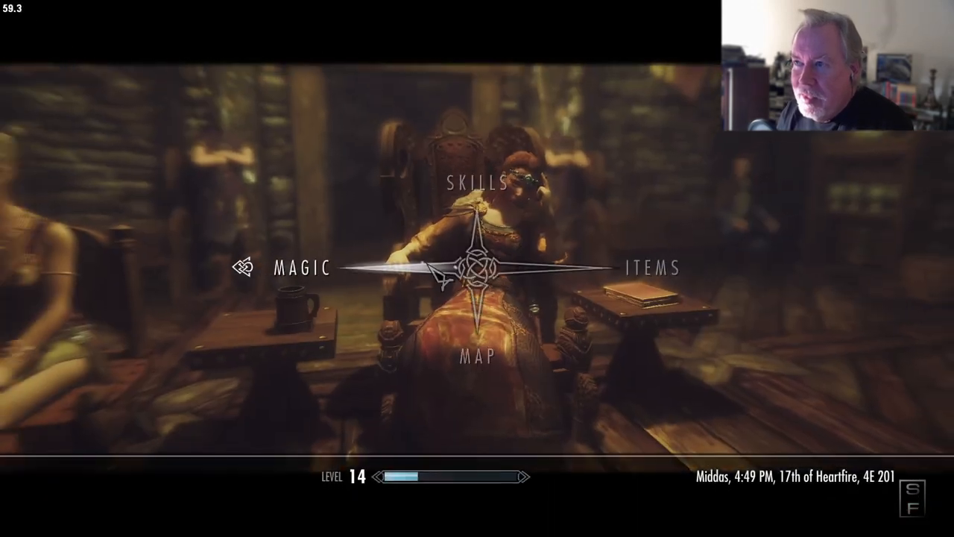
# Equip the FacelightDark spell from the Alteration list before approaching Jarl Laila
pyautogui.click(301, 268)
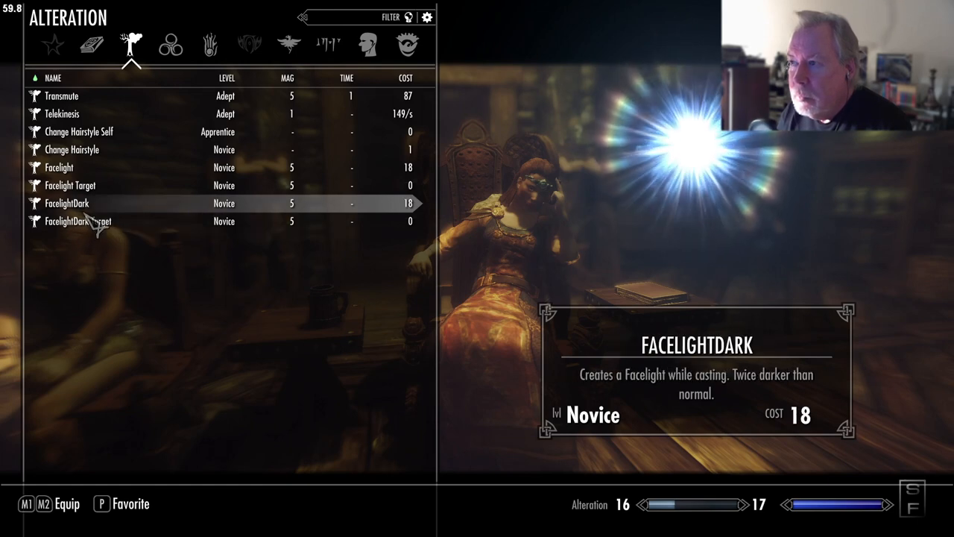
pyautogui.click(62, 95)
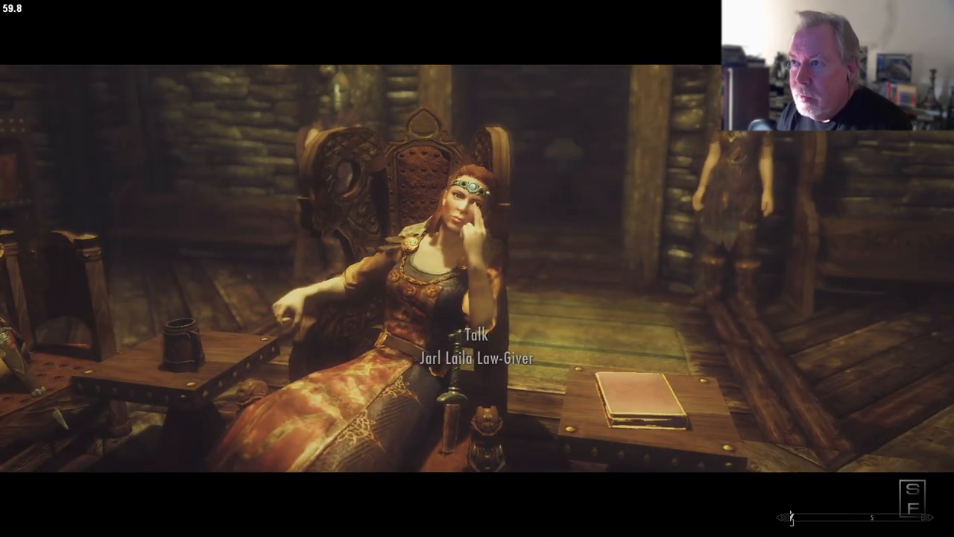
# Tell Jarl Laila that Sarthis is dealt with and answer 'I'll make sure it's done.'
pyautogui.click(480, 343)
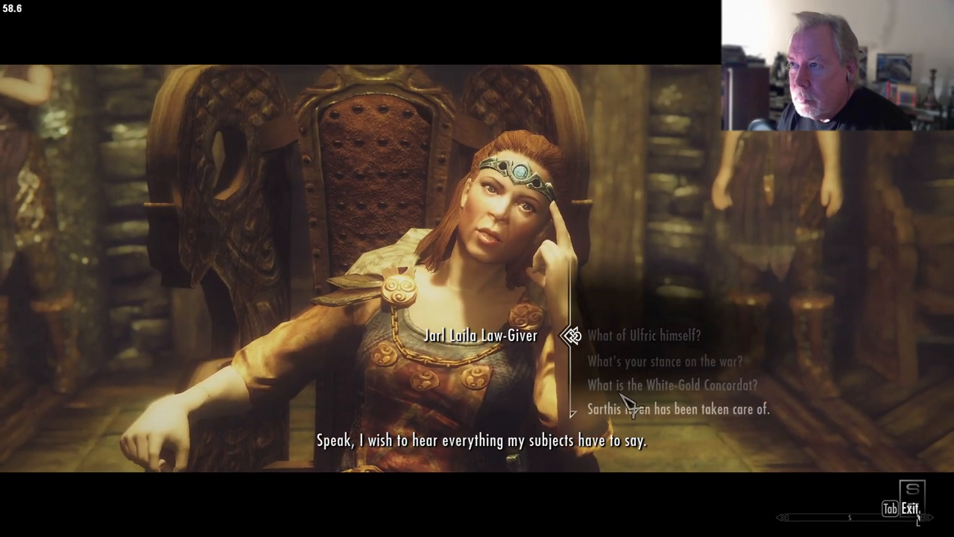
pyautogui.click(679, 408)
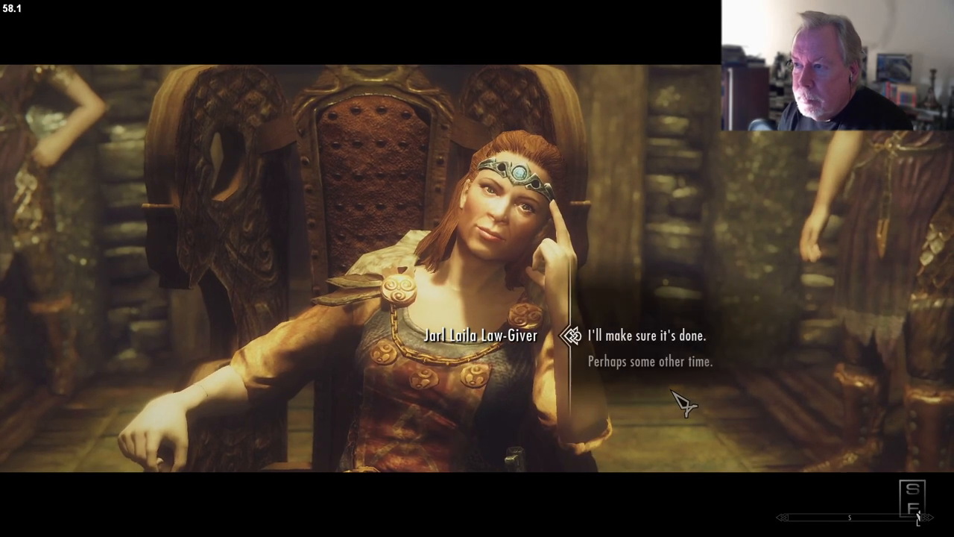
pyautogui.click(641, 336)
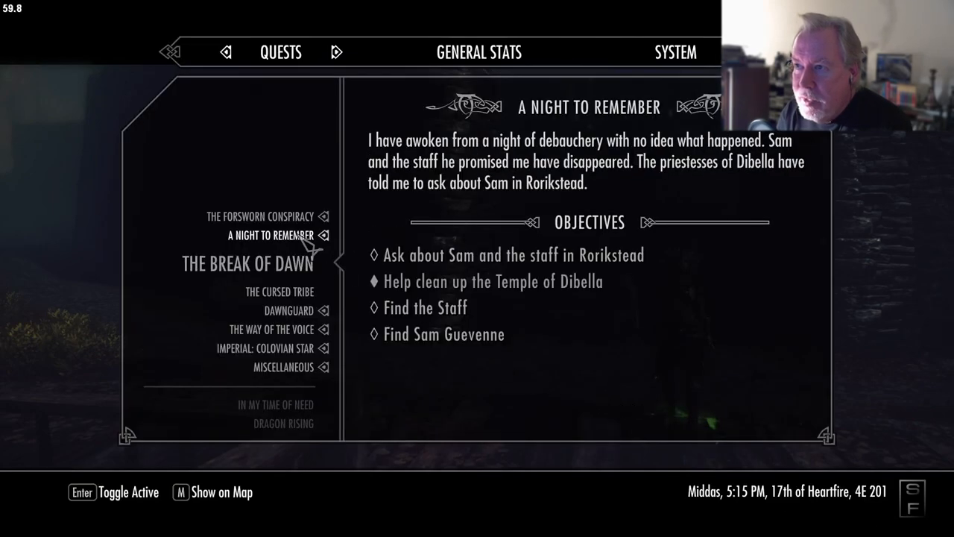
# Show the selected quest's destination, Cragslane Cavern, on the world map
pyautogui.press('m')
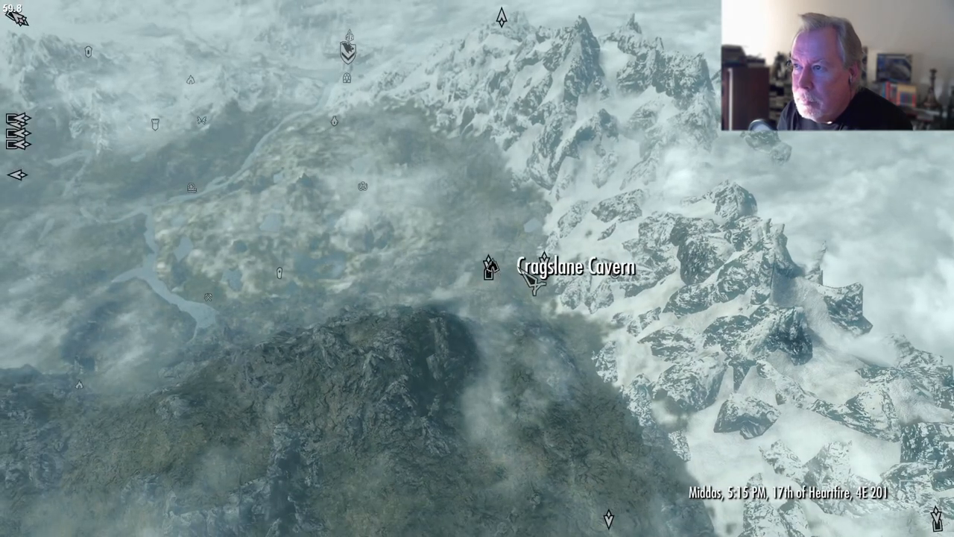